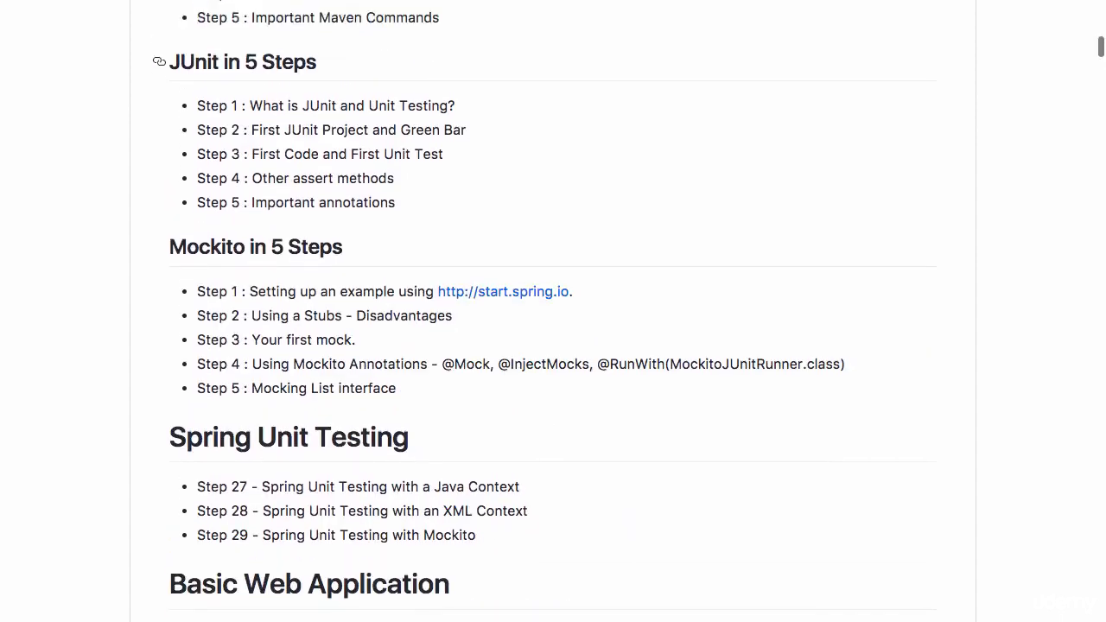
# Step: Scroll down the spring-master-class file list and open the 01-spring-in-depth folder
pyautogui.scroll(-3)
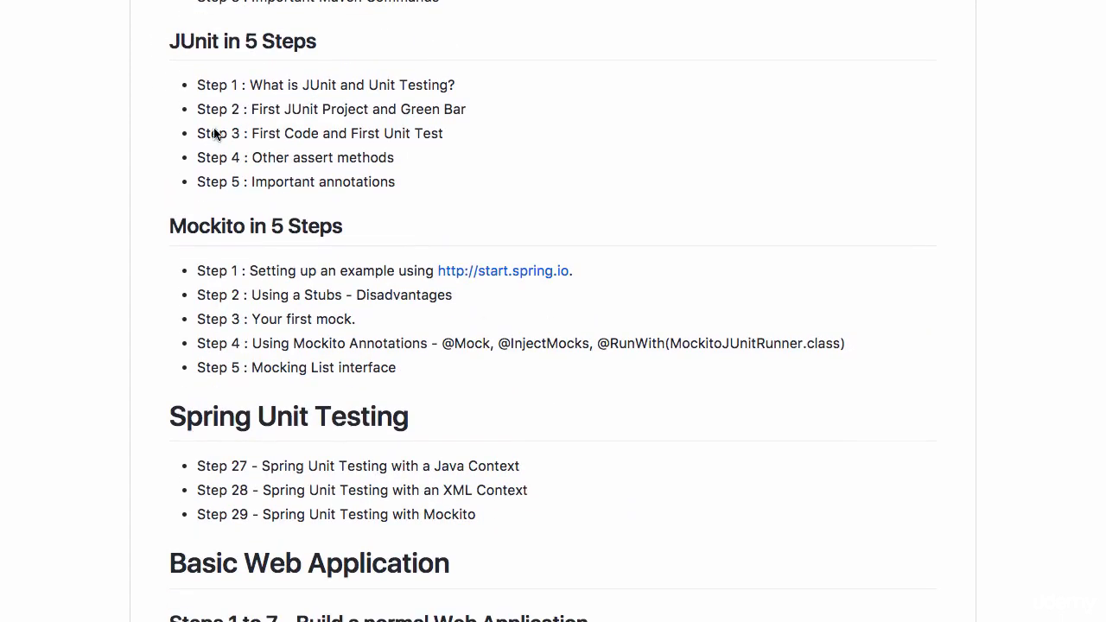
pyautogui.moveTo(138, 43)
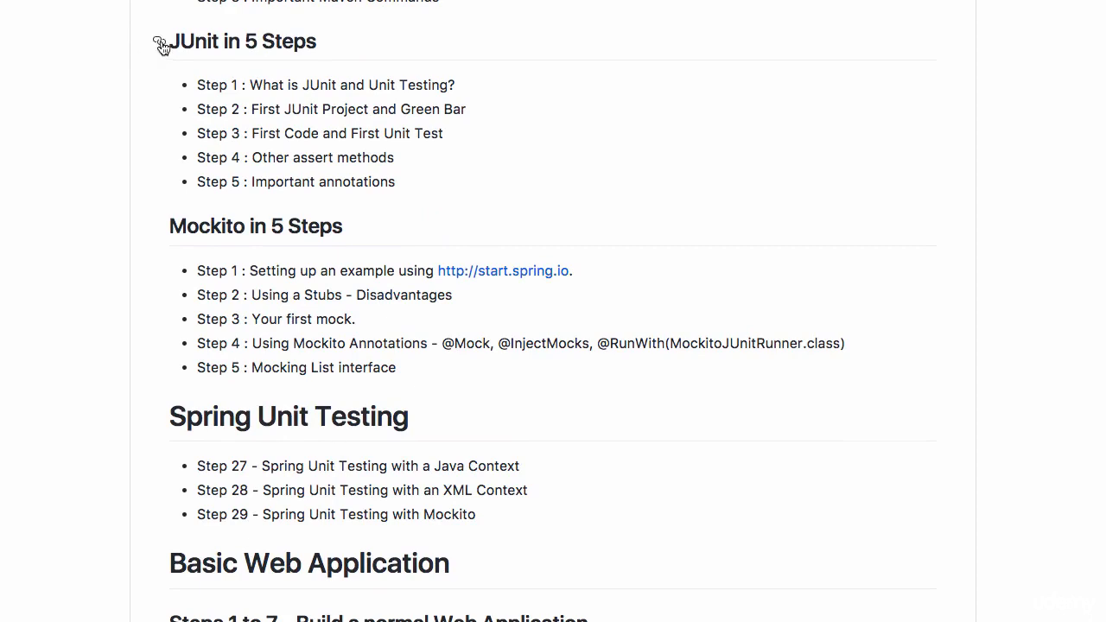
pyautogui.scroll(-3)
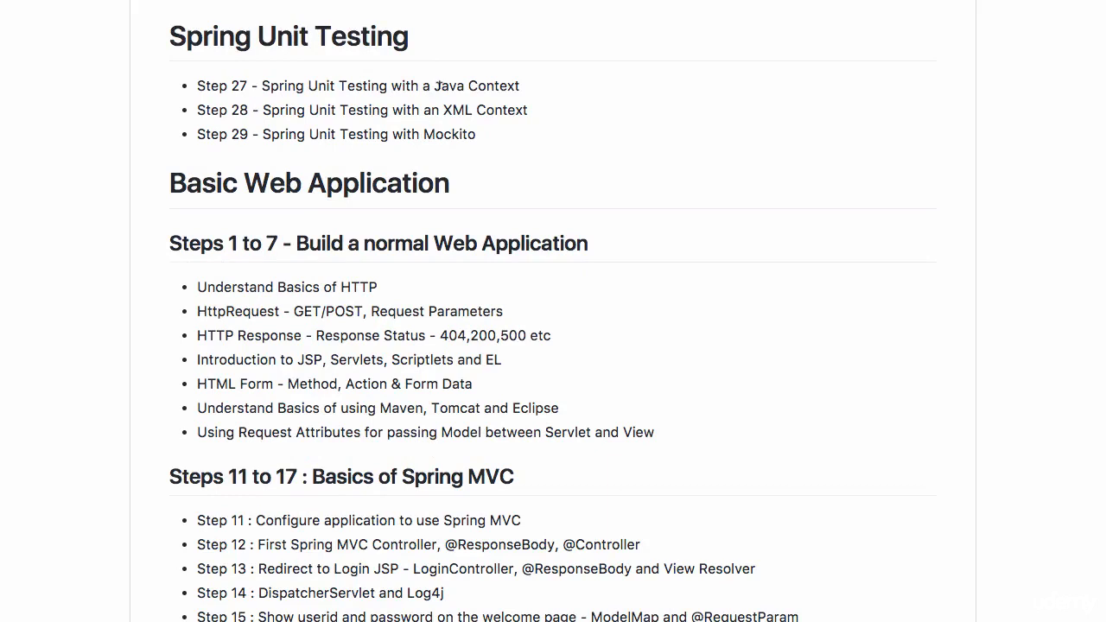
pyautogui.moveTo(489, 138)
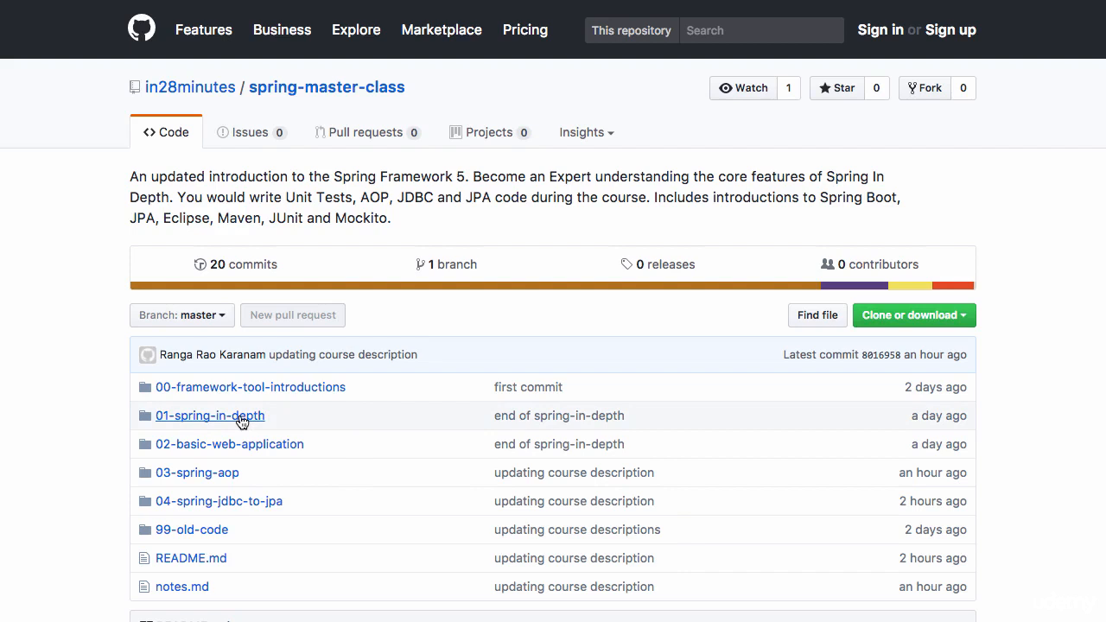
pyautogui.moveTo(209, 415)
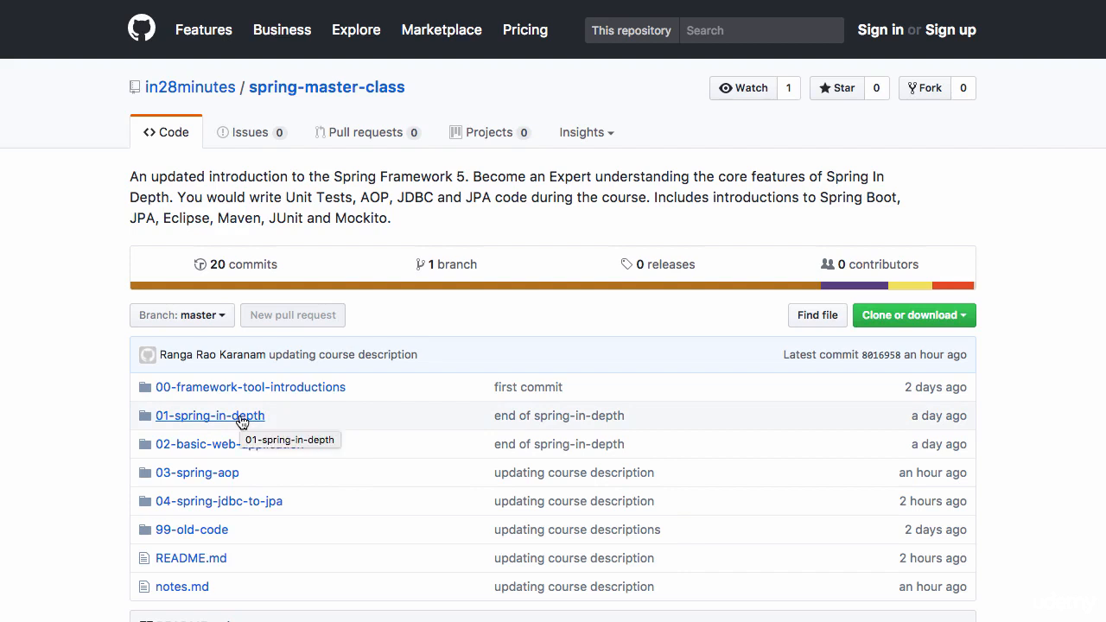
pyautogui.click(209, 416)
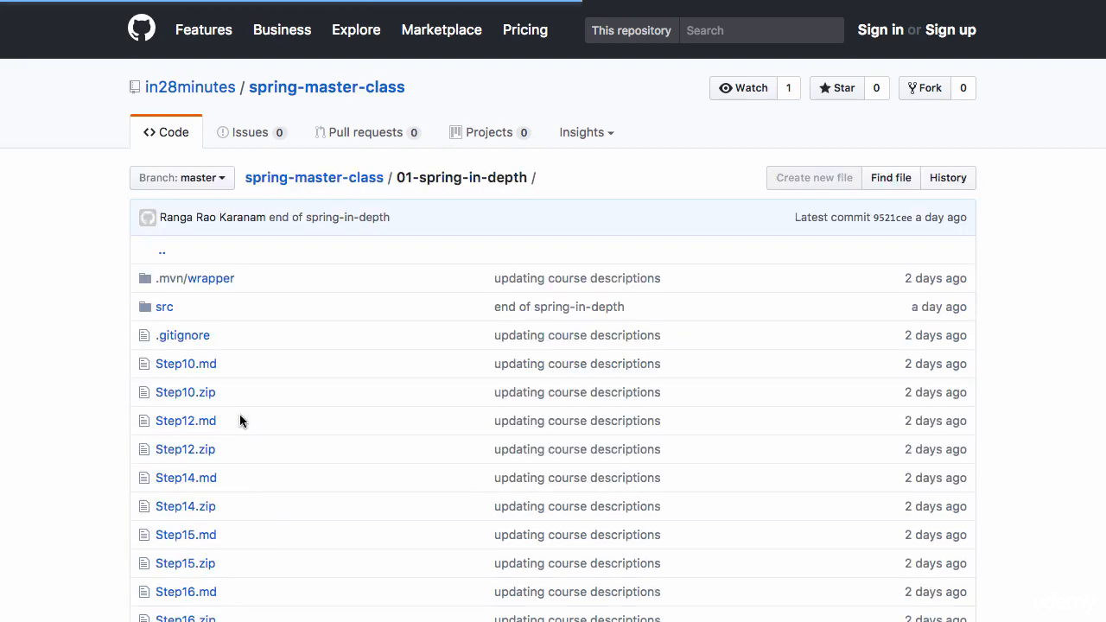
pyautogui.scroll(-3)
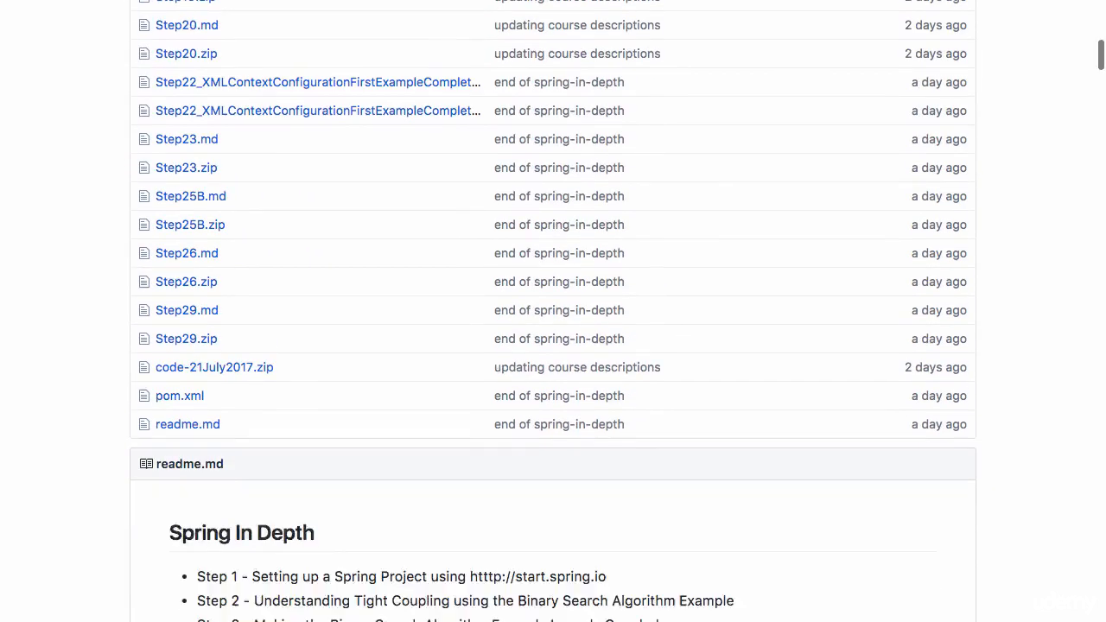
pyautogui.scroll(-3)
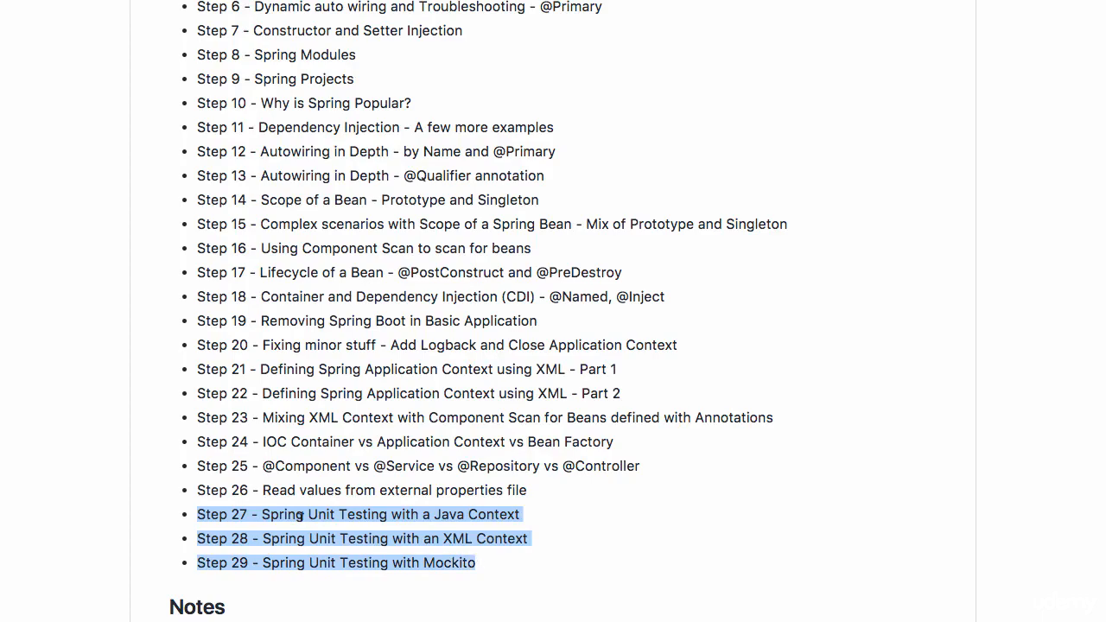
pyautogui.moveTo(244, 558)
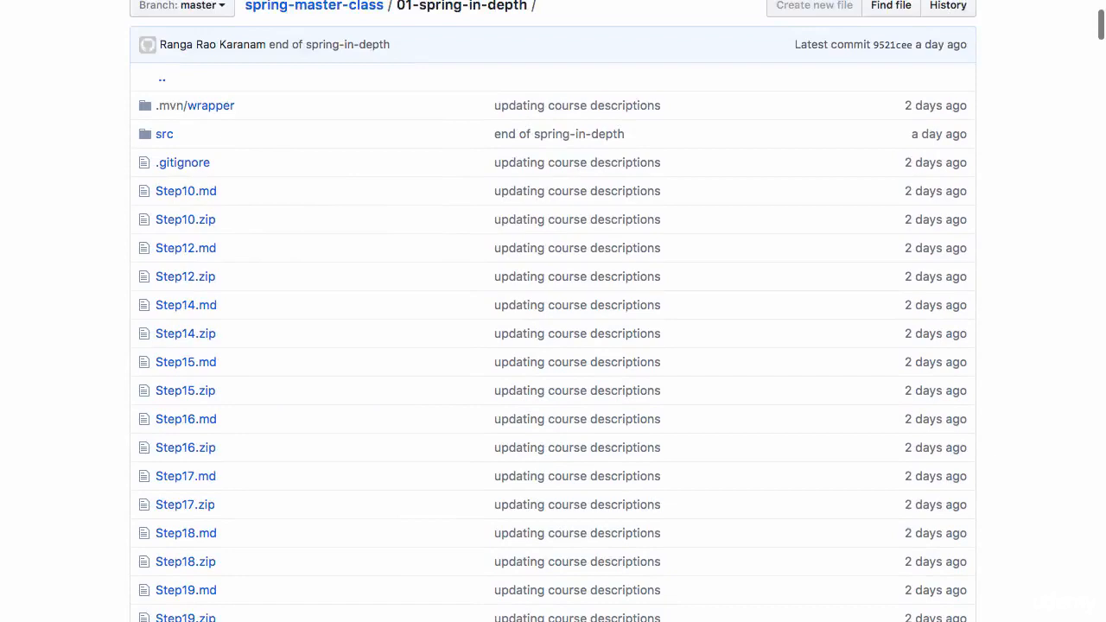
pyautogui.scroll(-3)
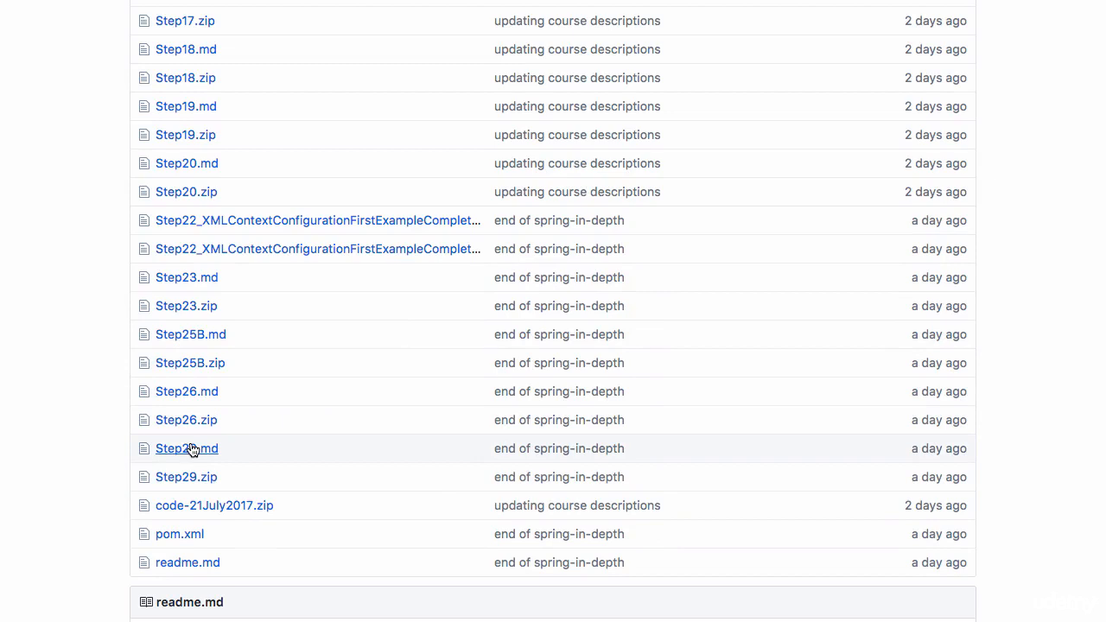
pyautogui.moveTo(187, 448)
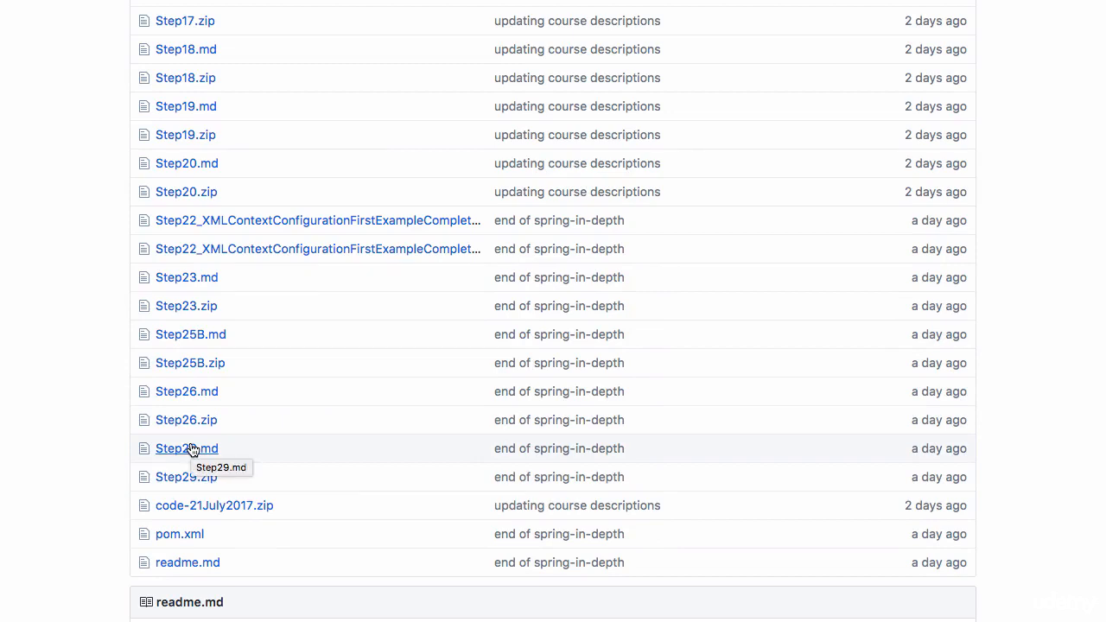